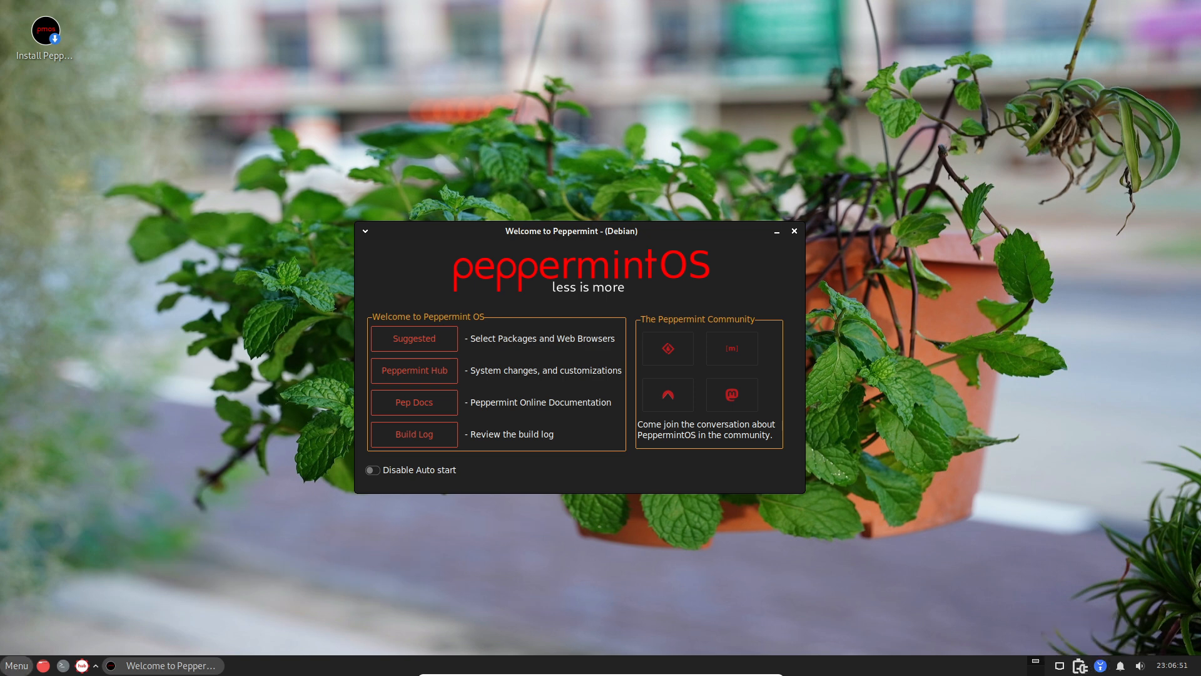
# Try several application-menu searches ('x', 'da', 'pep', 'xd'), then dismiss the menu.
pyautogui.click(15, 666)
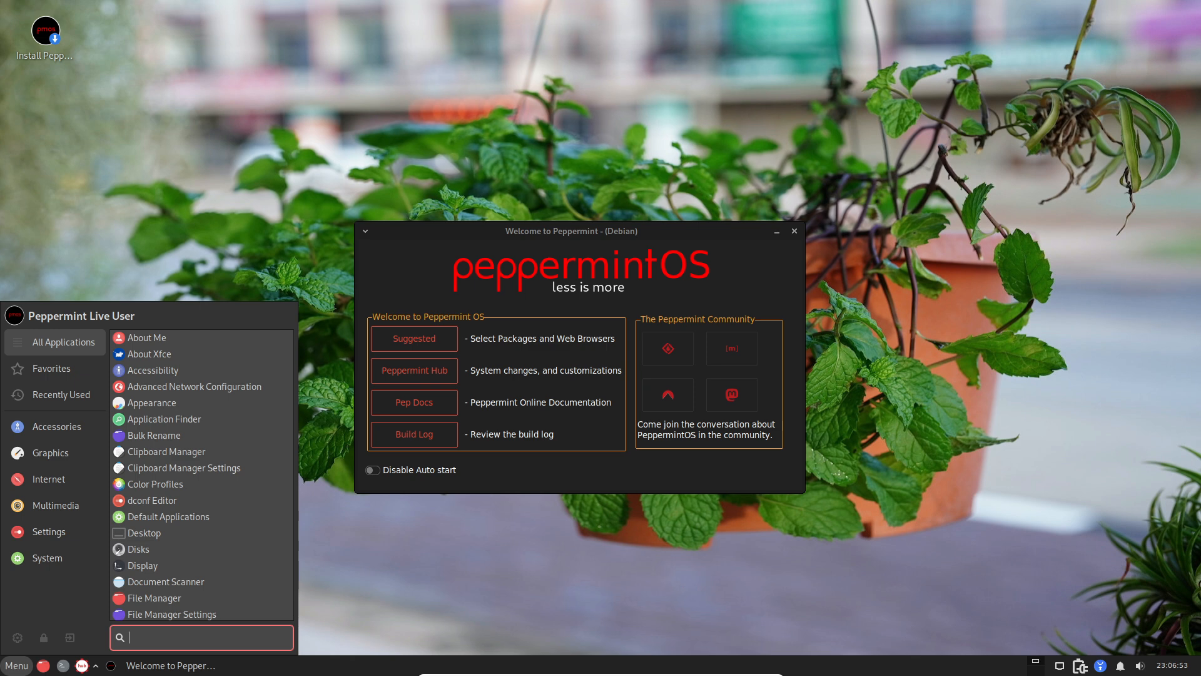
pyautogui.write('x')
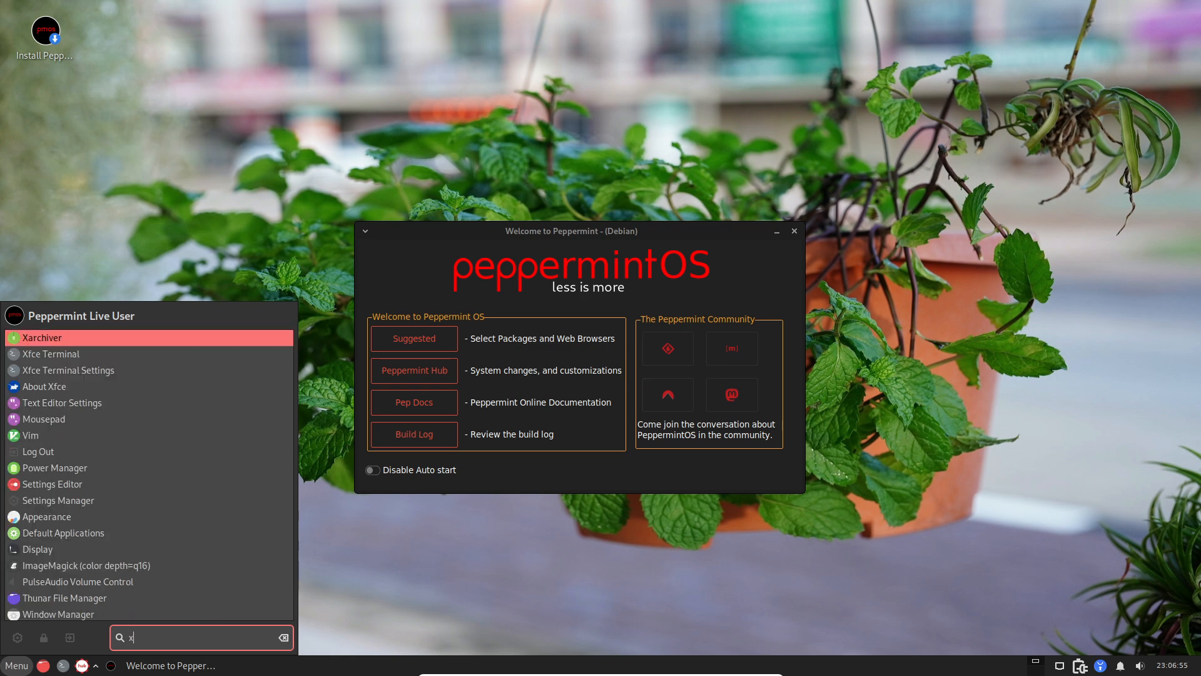
pyautogui.write('da')
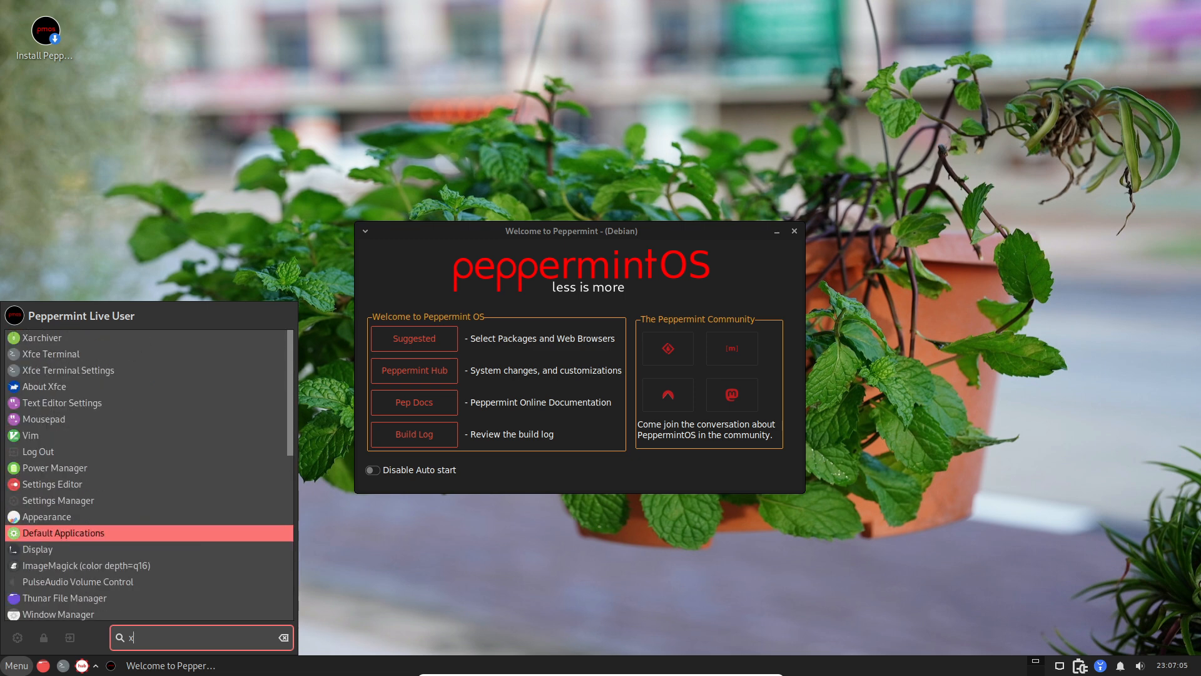
pyautogui.write('peppr')
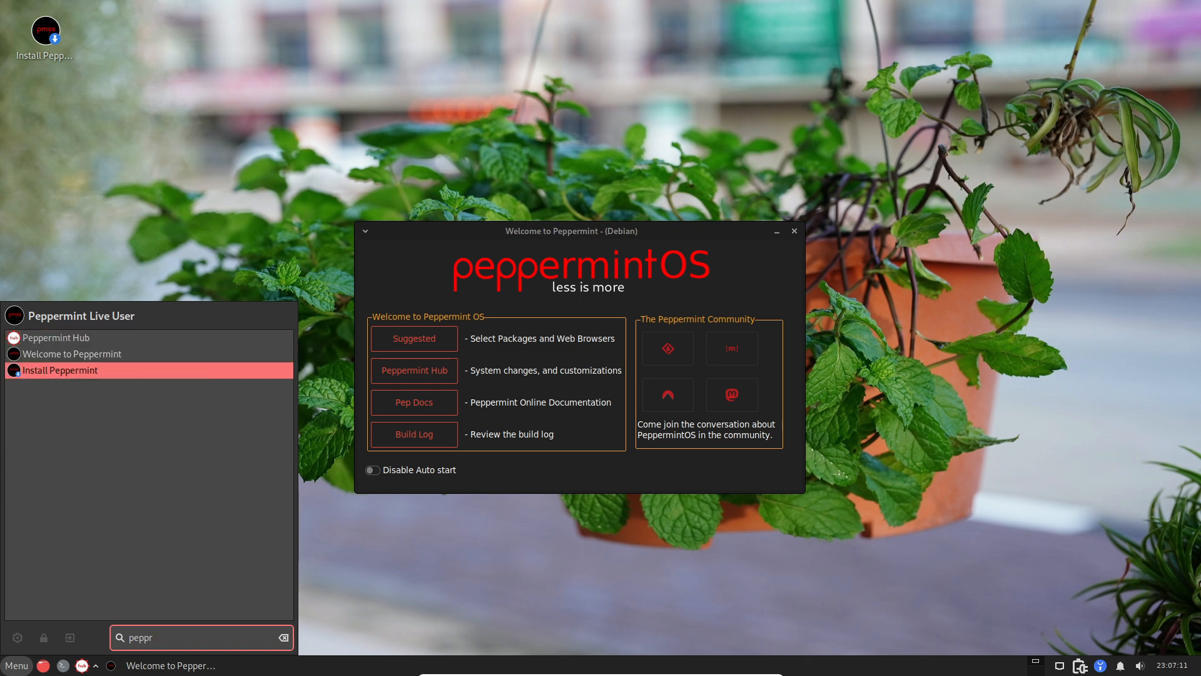
pyautogui.write('xd')
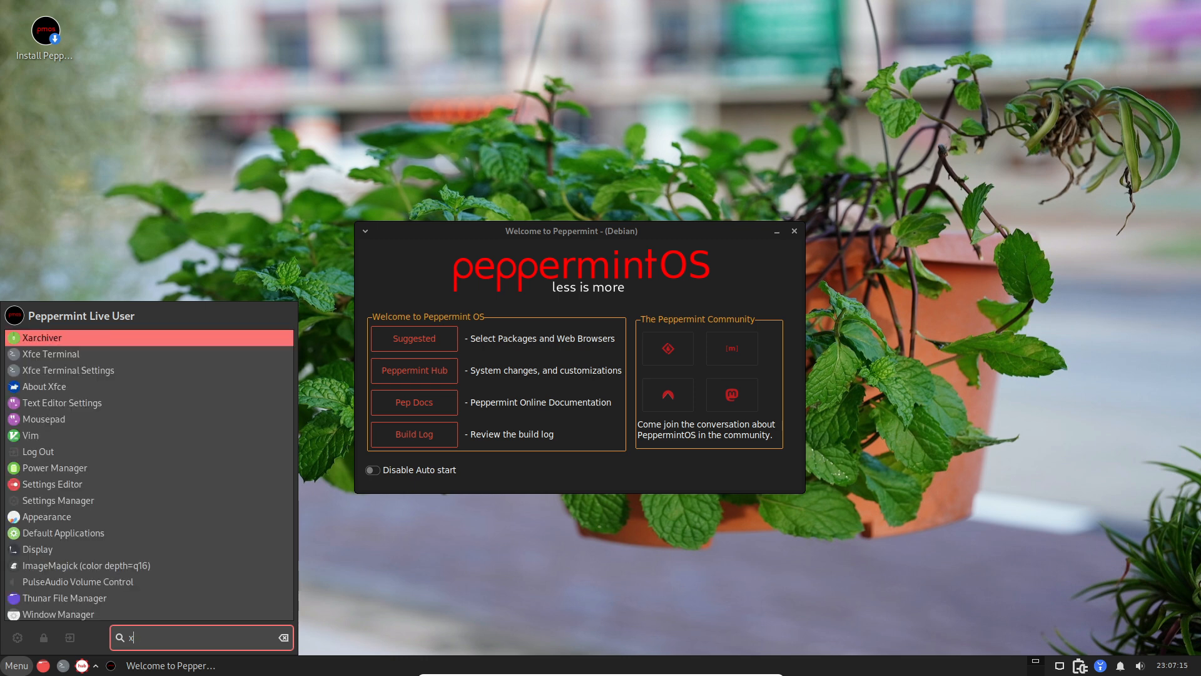
pyautogui.press('Escape')
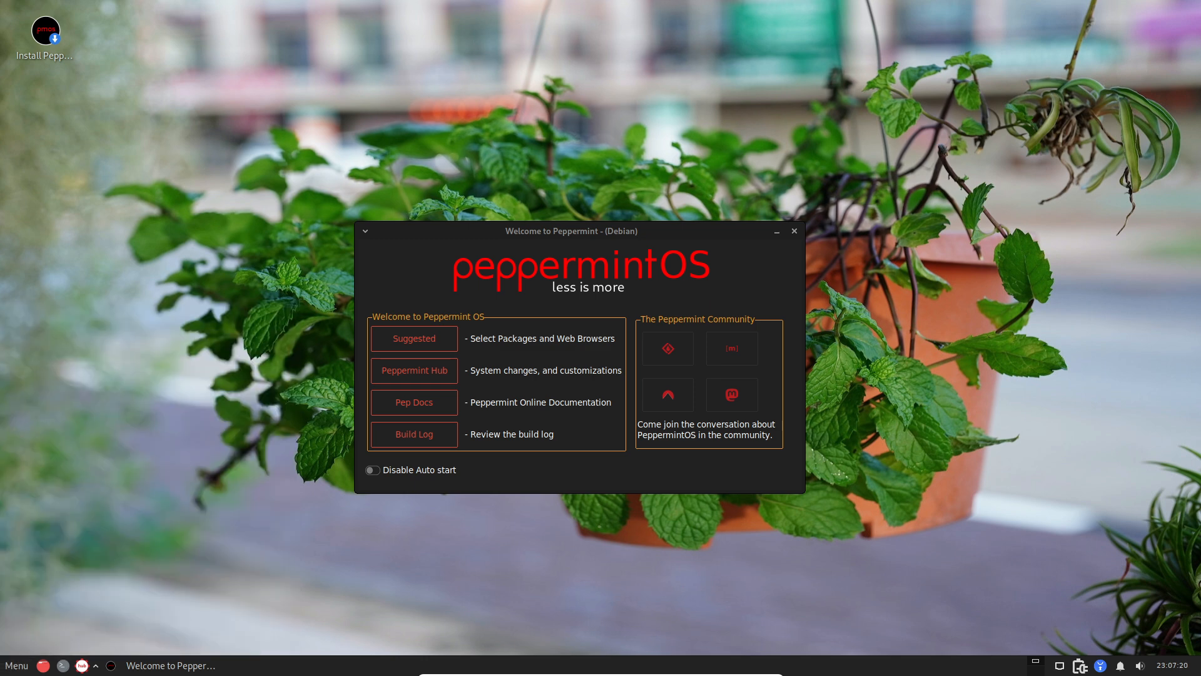
# Search the menu for 'peppr', launch Peppermint Hub and drag its window upward.
pyautogui.click(15, 665)
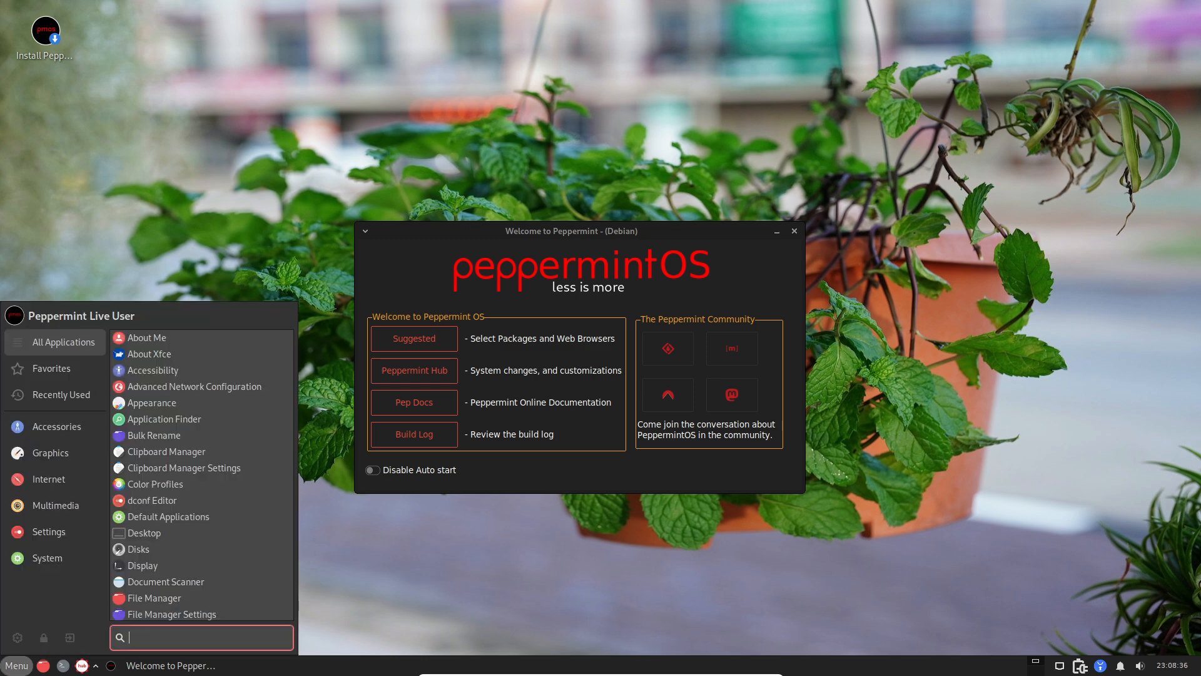
pyautogui.write('peppr')
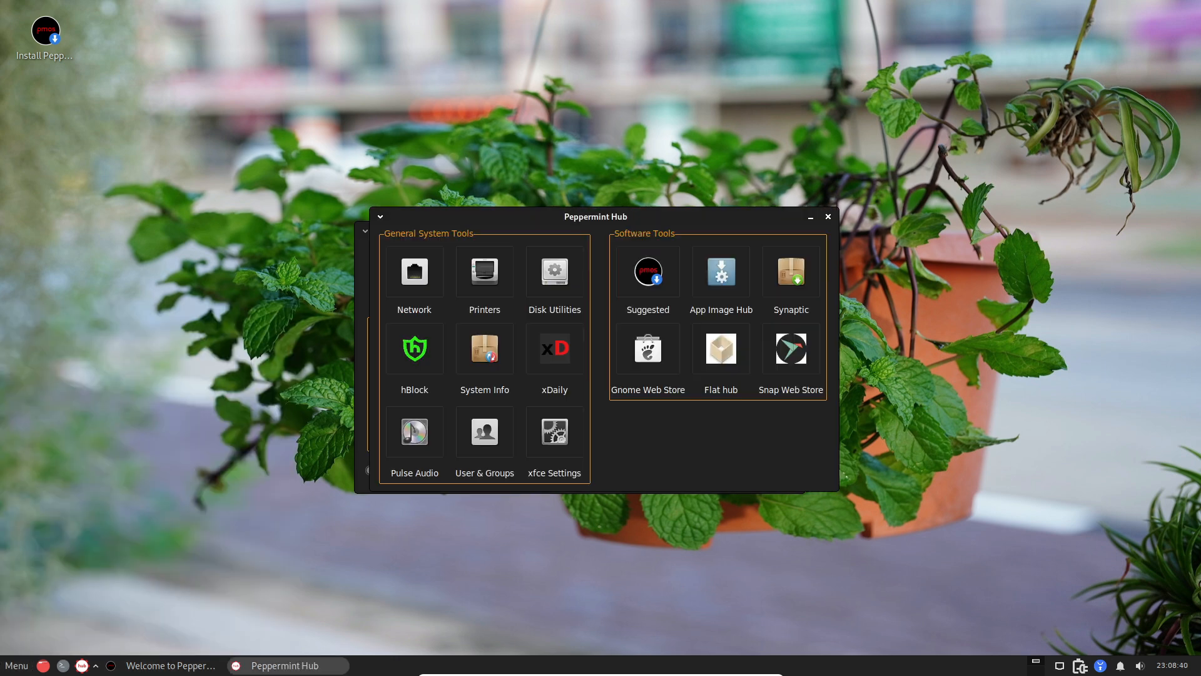
pyautogui.click(554, 348)
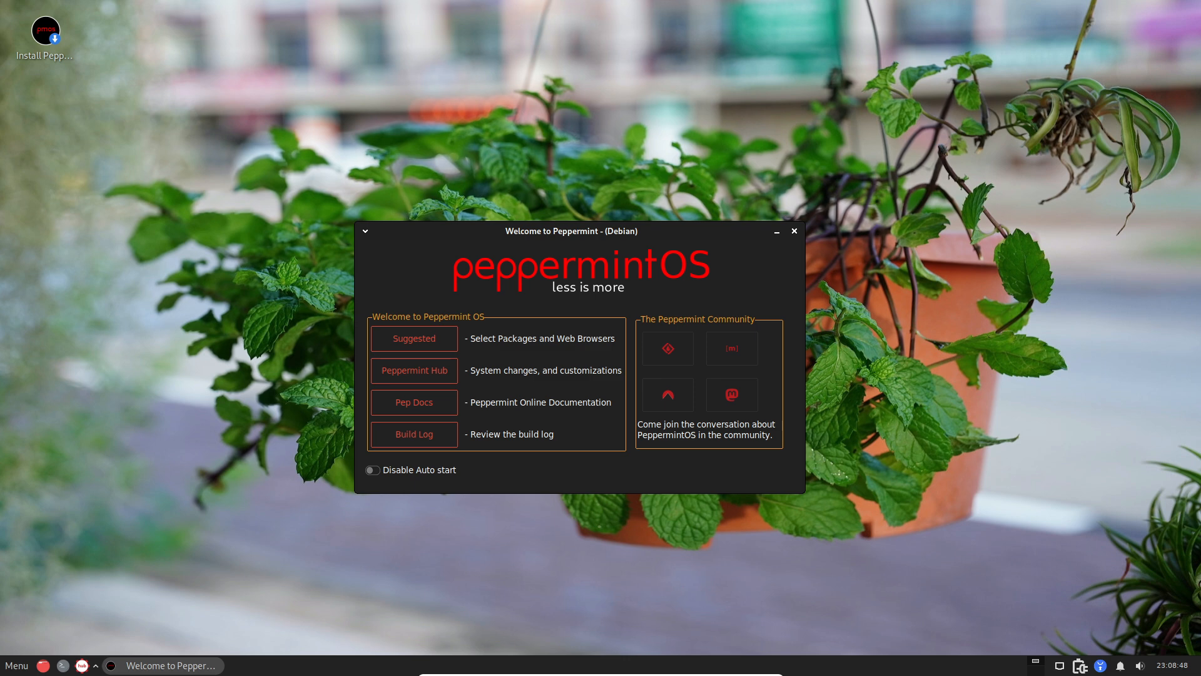
pyautogui.moveTo(571, 231); pyautogui.dragTo(547, 102)
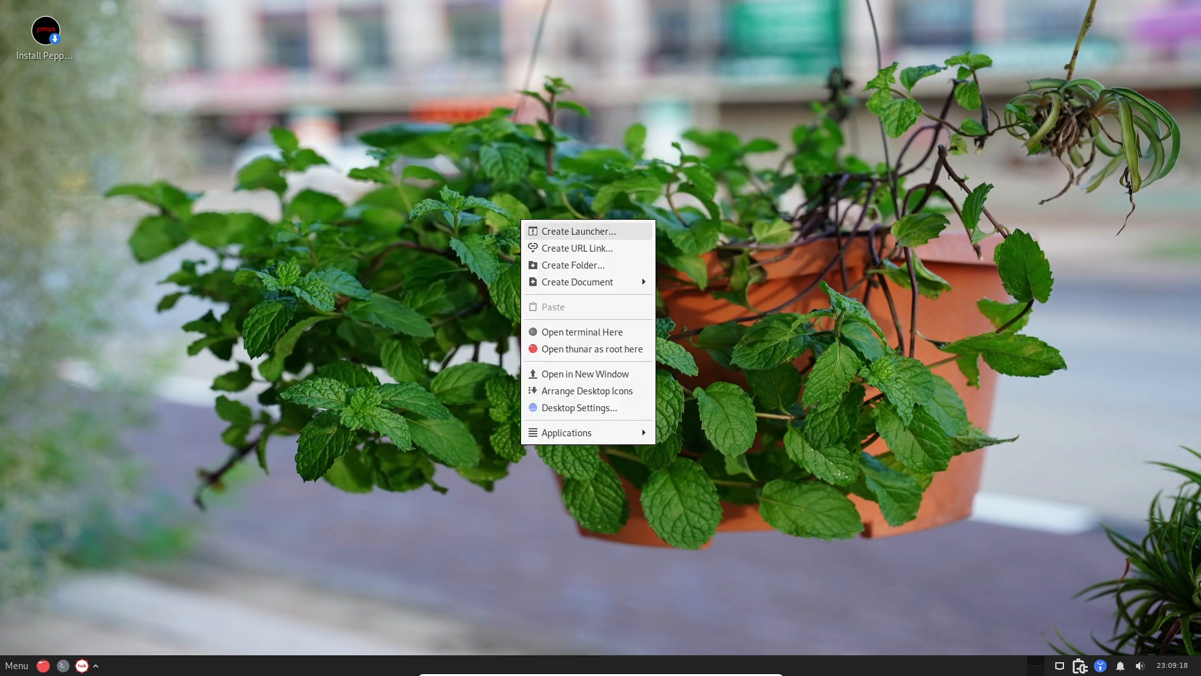
pyautogui.moveTo(578, 408)
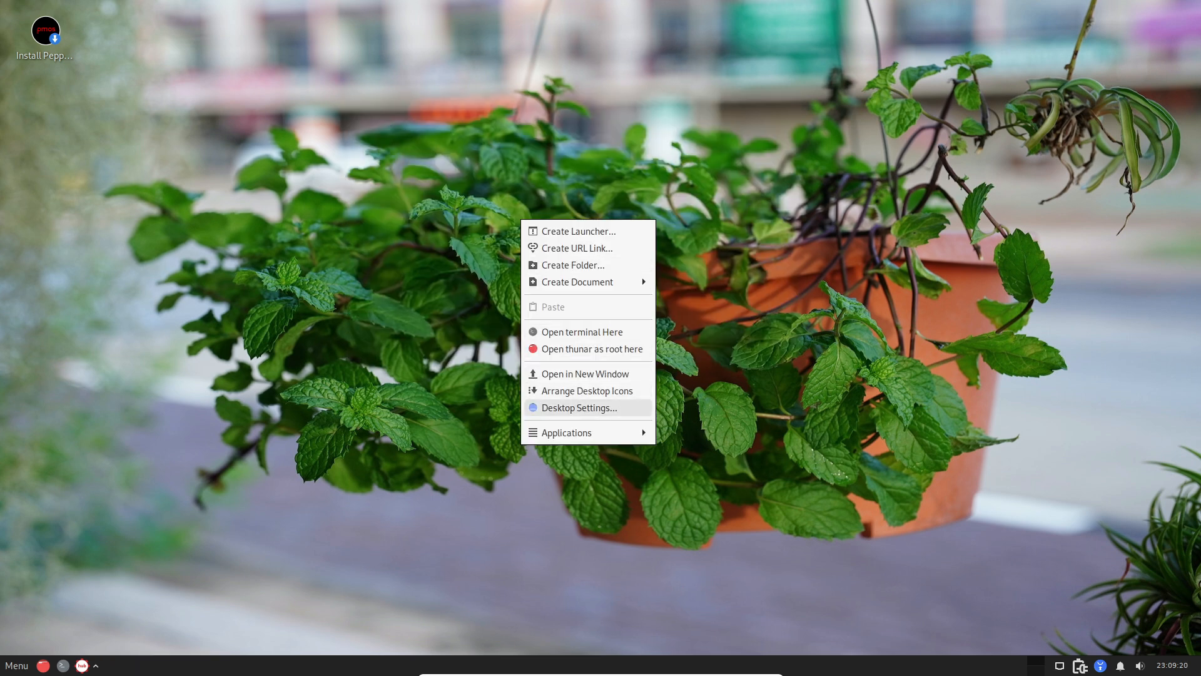
pyautogui.moveTo(582, 331)
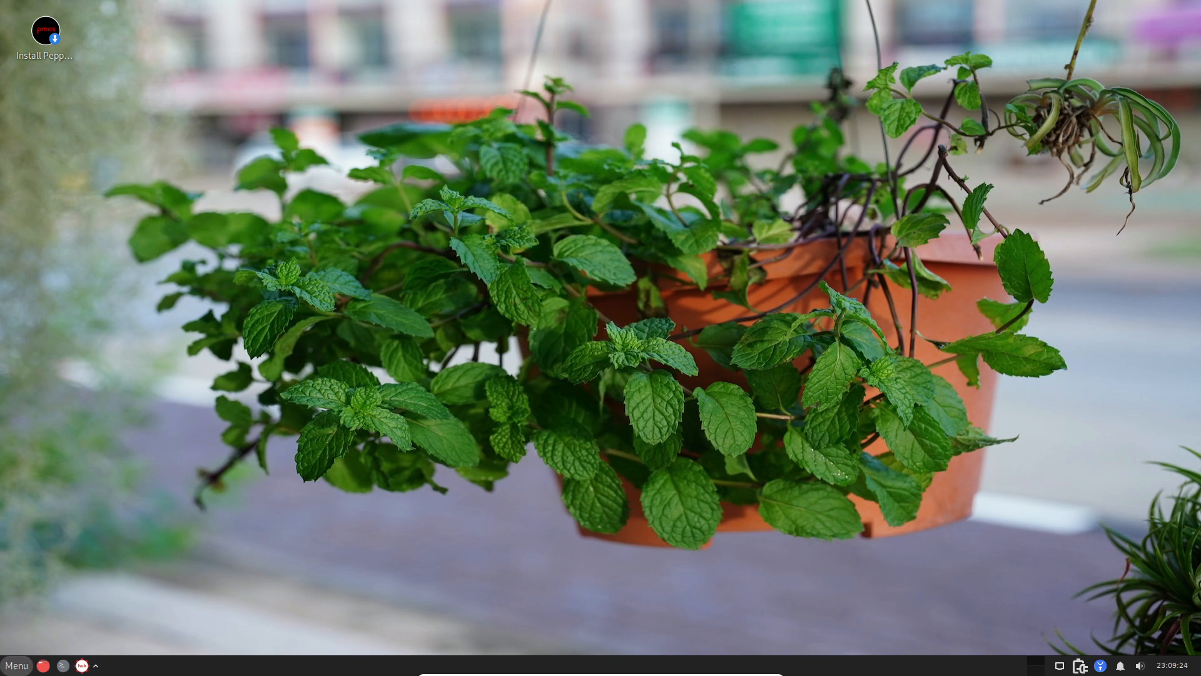
# Browse the Accessories, Internet and Settings categories, then launch Settings Manager.
pyautogui.click(15, 666)
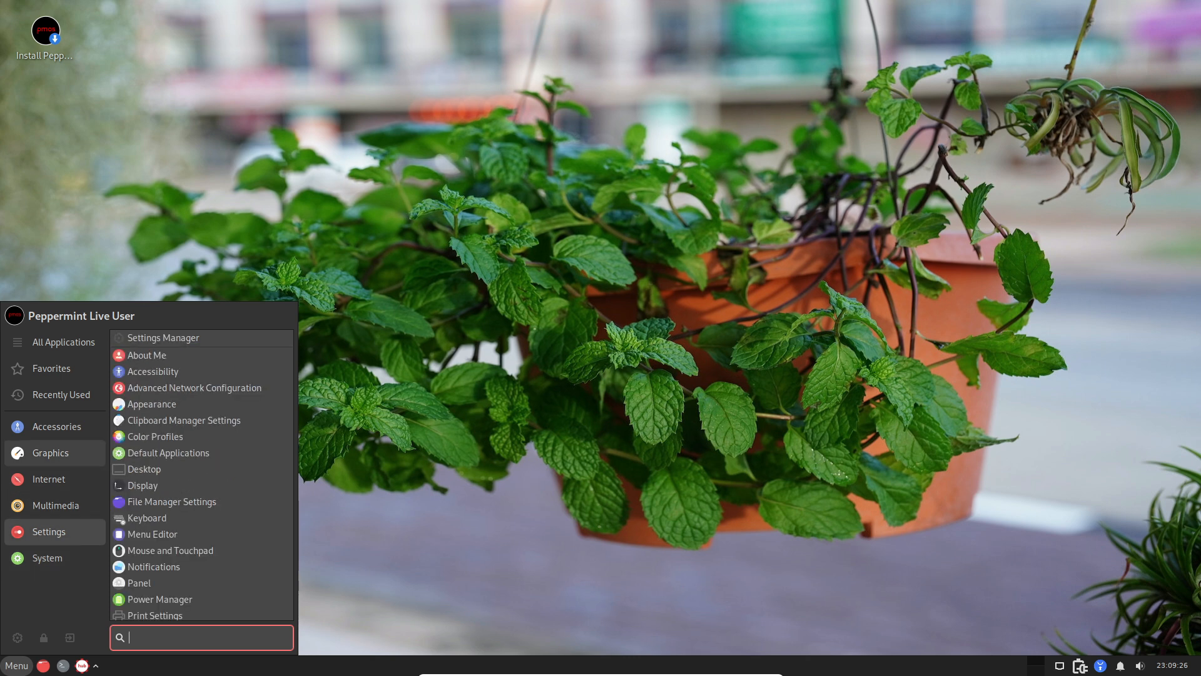
pyautogui.click(57, 426)
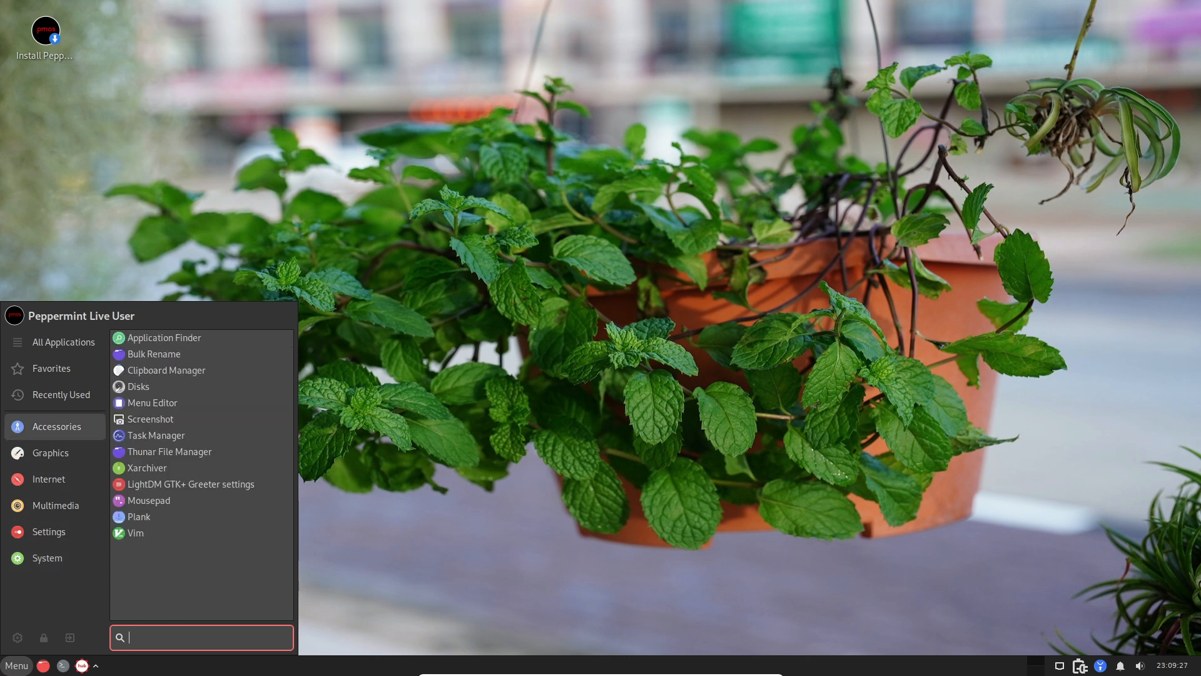
pyautogui.click(48, 479)
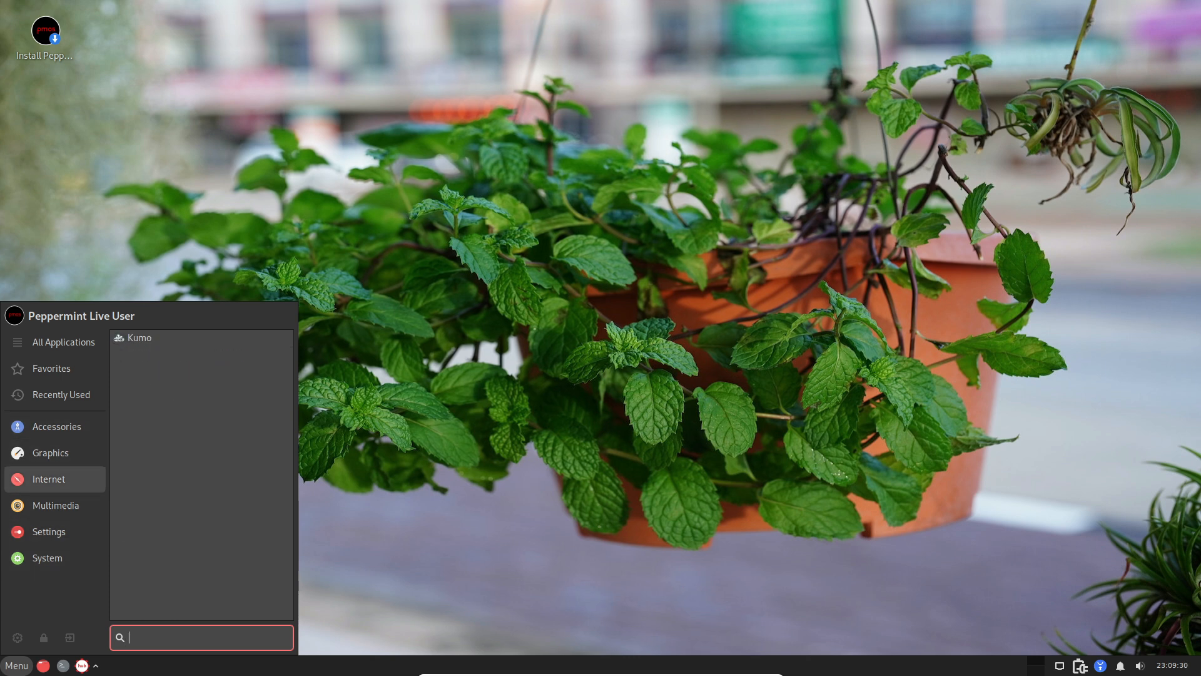
pyautogui.click(48, 531)
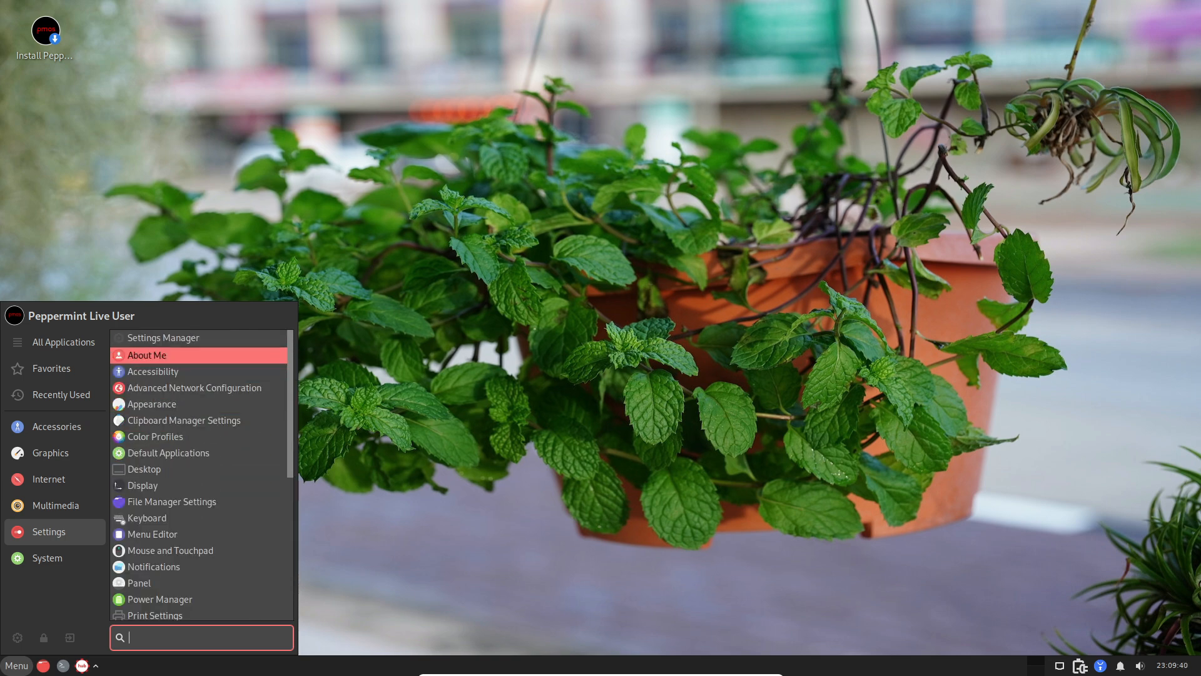
pyautogui.click(163, 337)
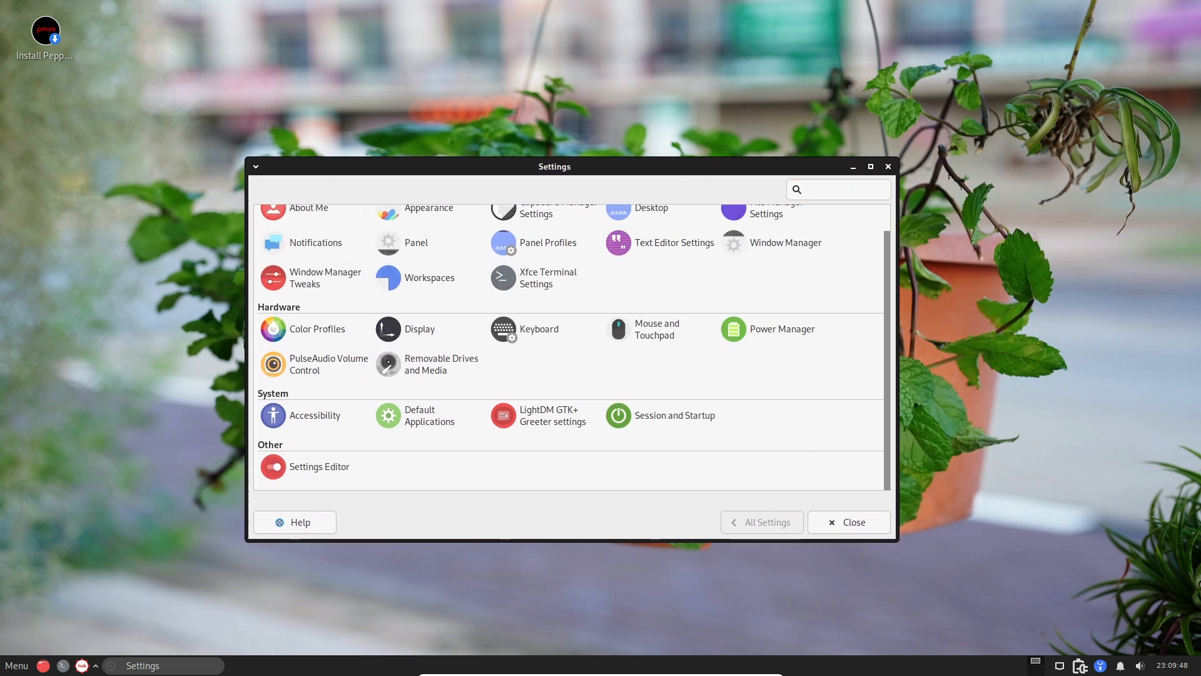
# View the settings and the Appearance panel, return to All Settings, and close the Settings Manager.
pyautogui.click(845, 189)
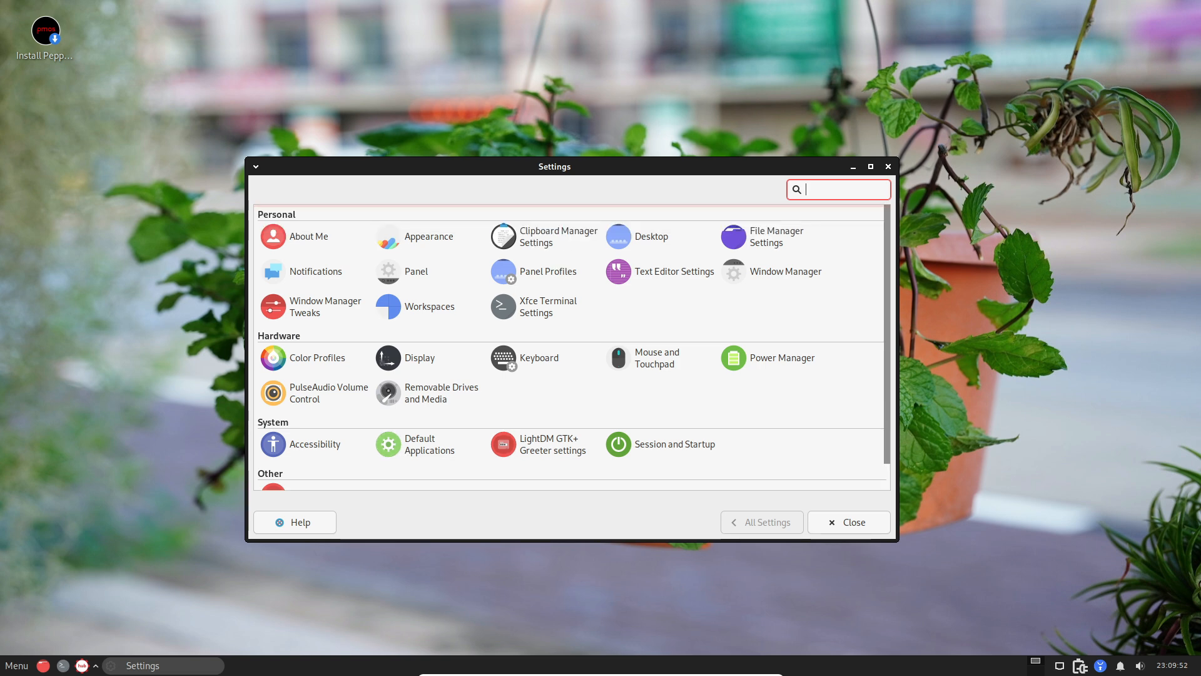
pyautogui.moveTo(388, 236)
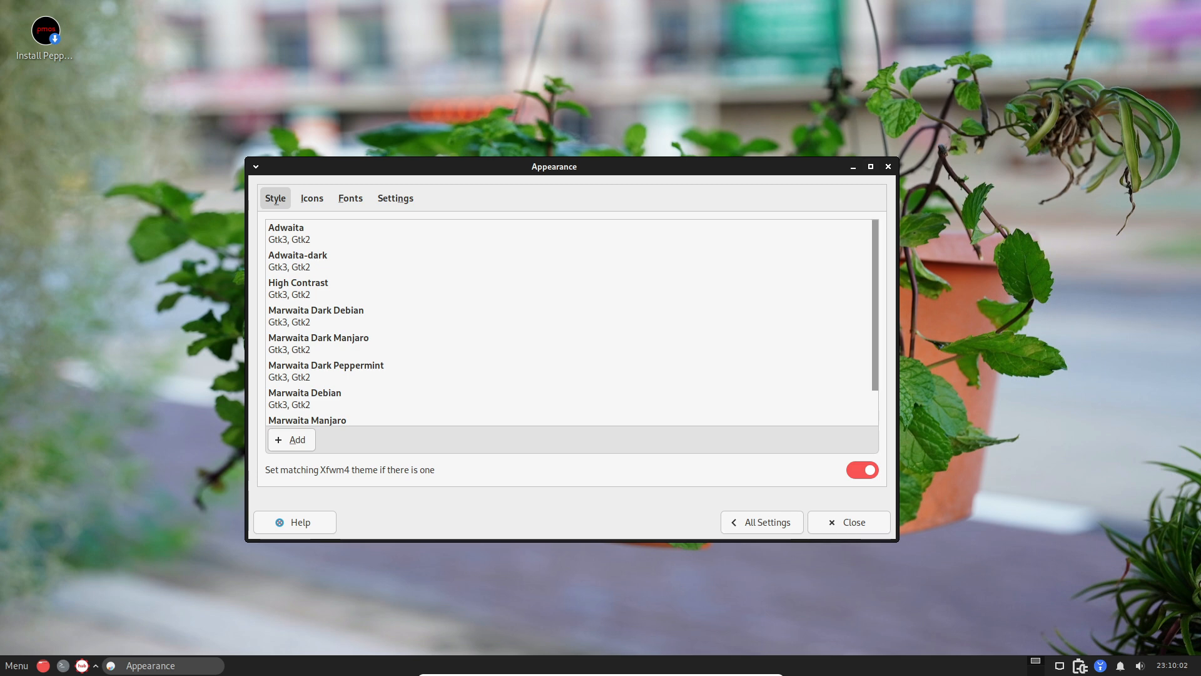
pyautogui.click(762, 522)
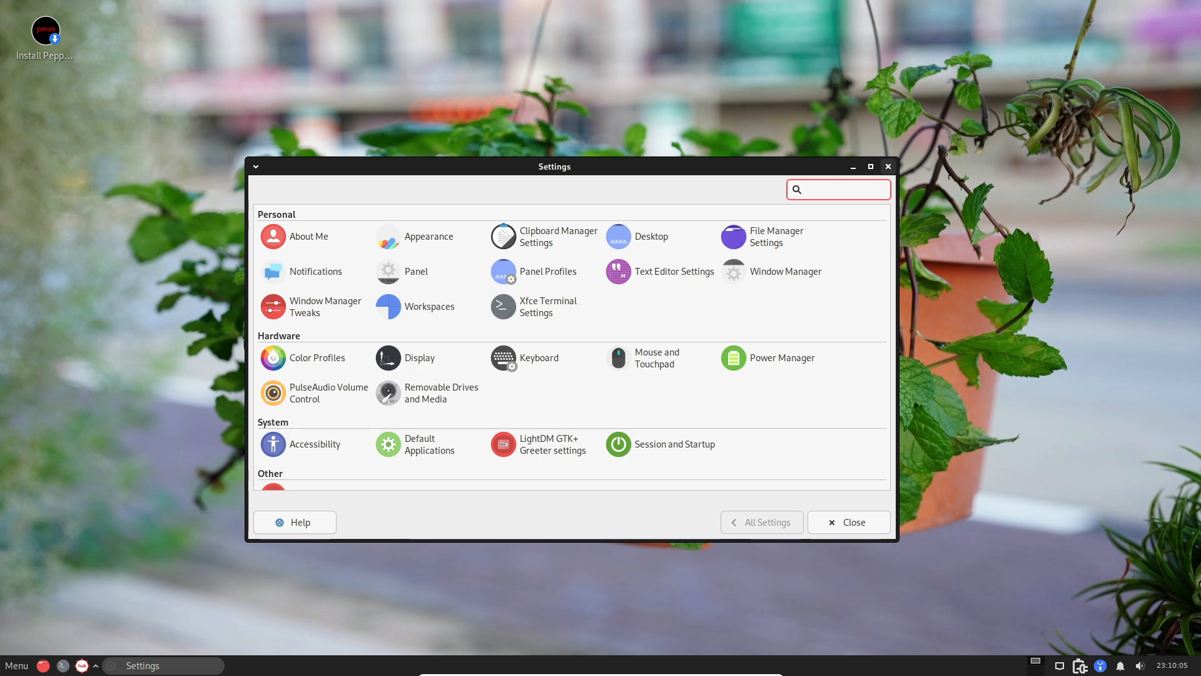
pyautogui.click(849, 522)
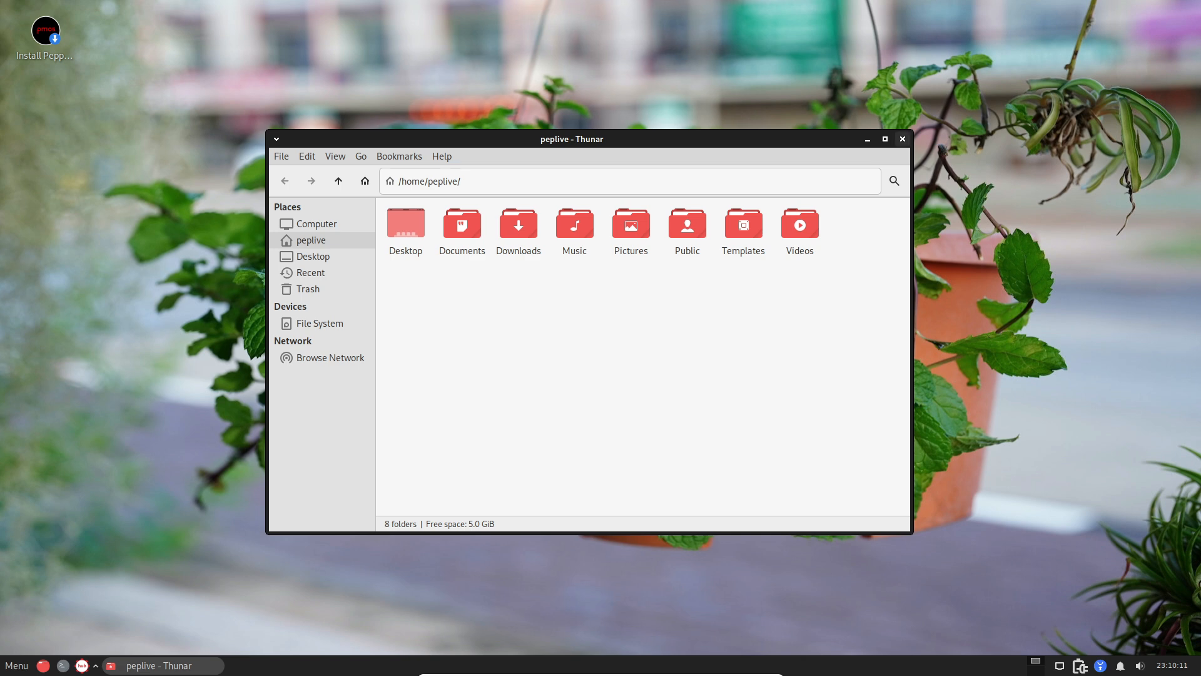
# Select all home folders in Thunar, close it, and search the menu for 'pepp'.
pyautogui.press('ctrl+a')
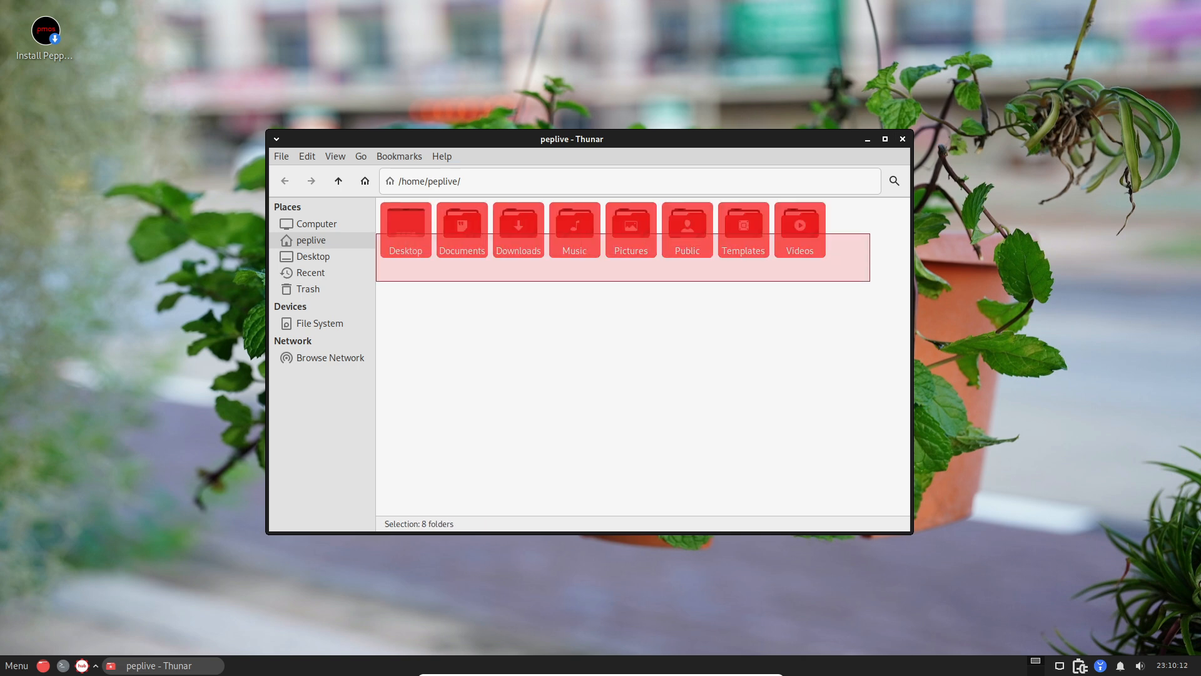
pyautogui.click(903, 138)
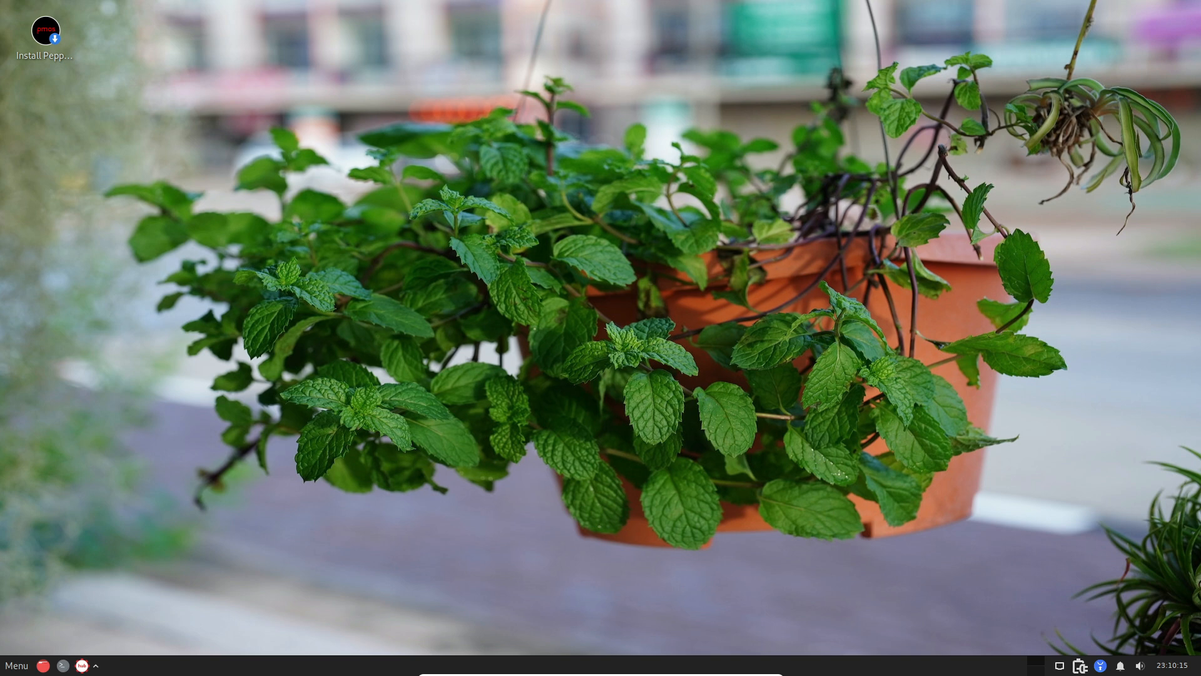
pyautogui.click(15, 665)
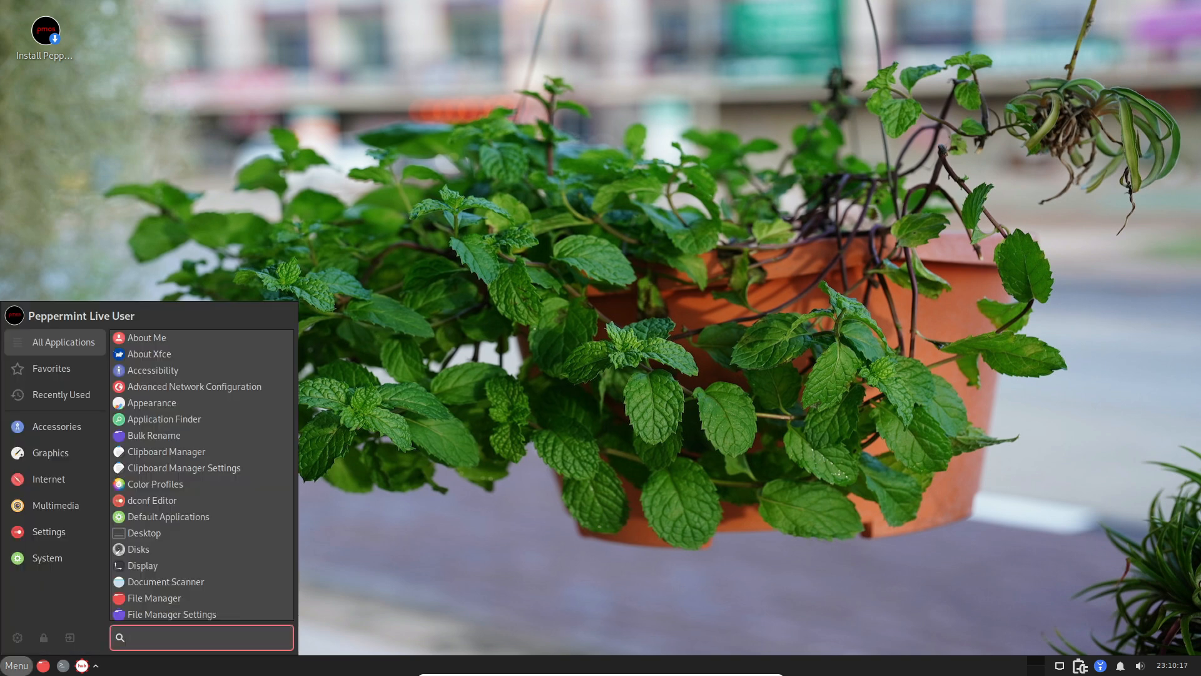
pyautogui.write('pepp')
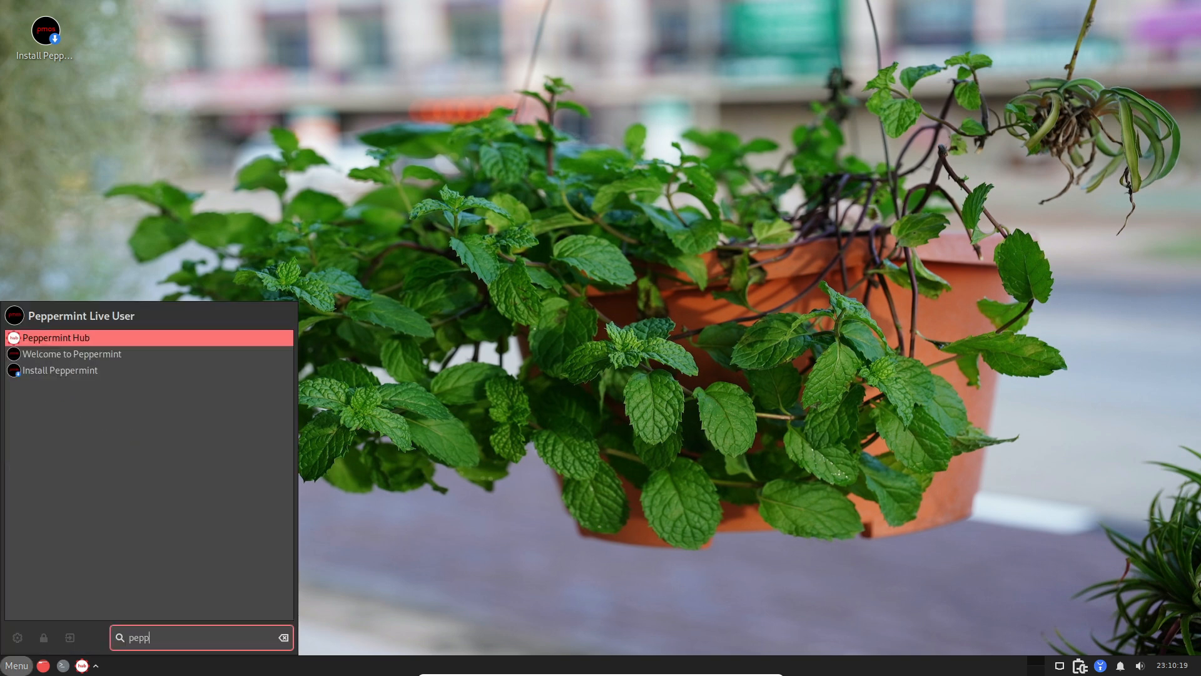
# Launch Peppermint Hub, preview Flathub in the browser and close it, then launch Synaptic.
pyautogui.click(56, 337)
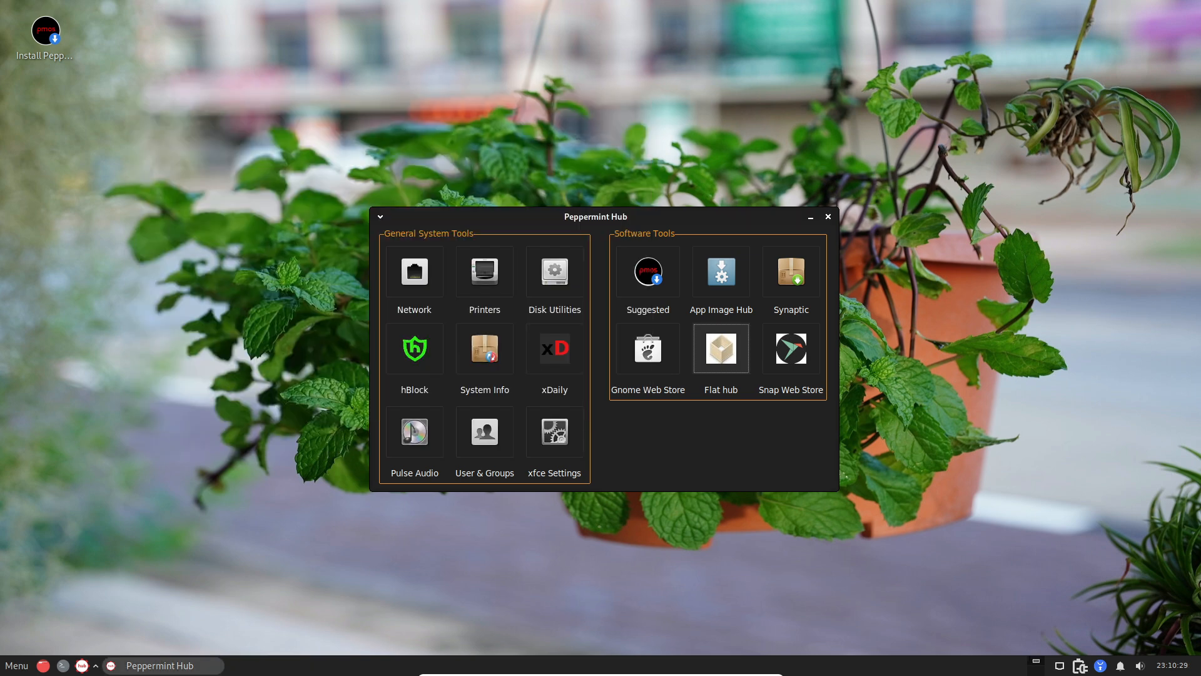
pyautogui.click(721, 347)
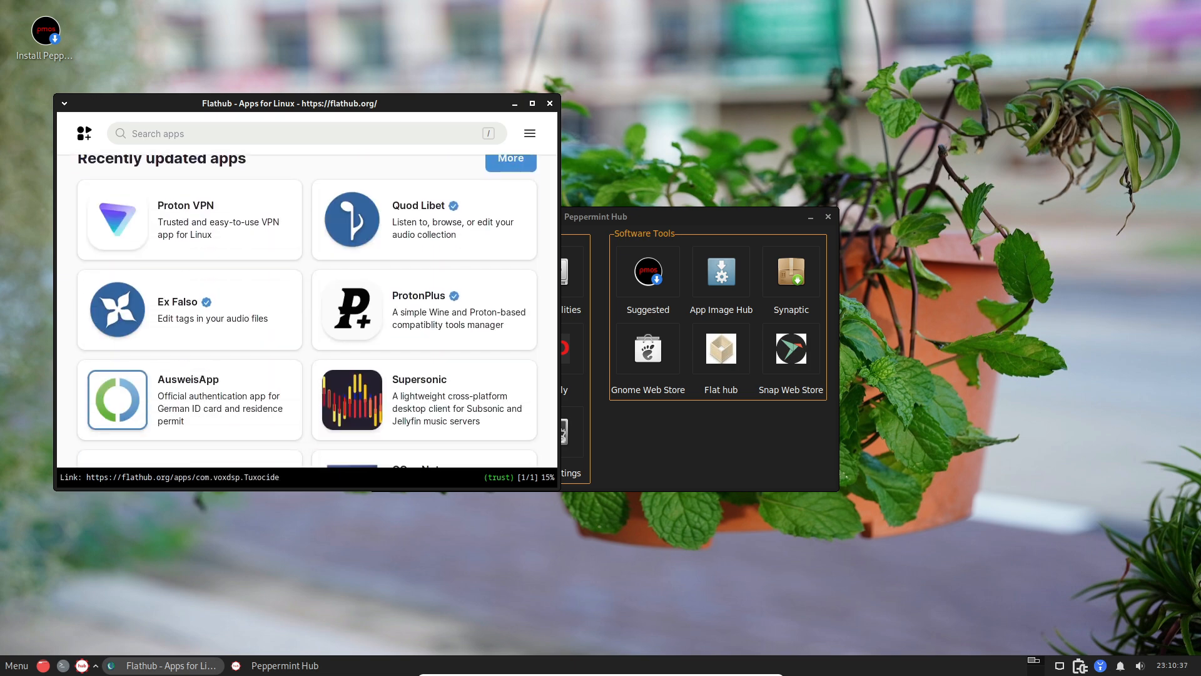
pyautogui.scroll(-3)
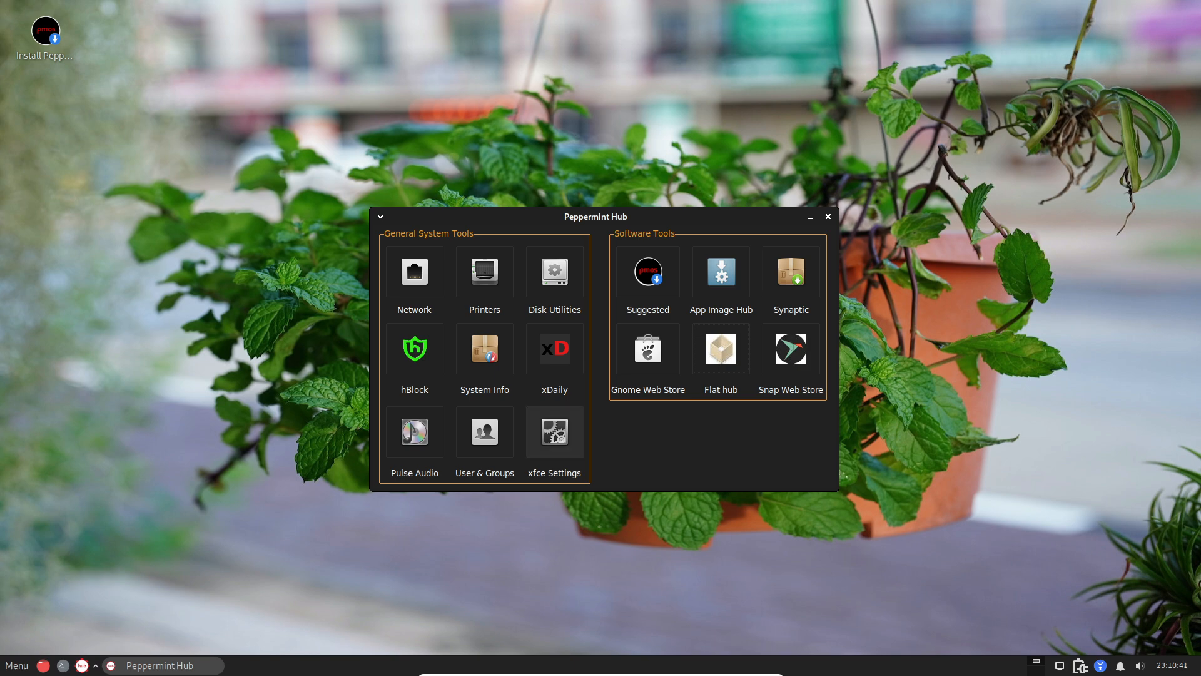
pyautogui.click(554, 432)
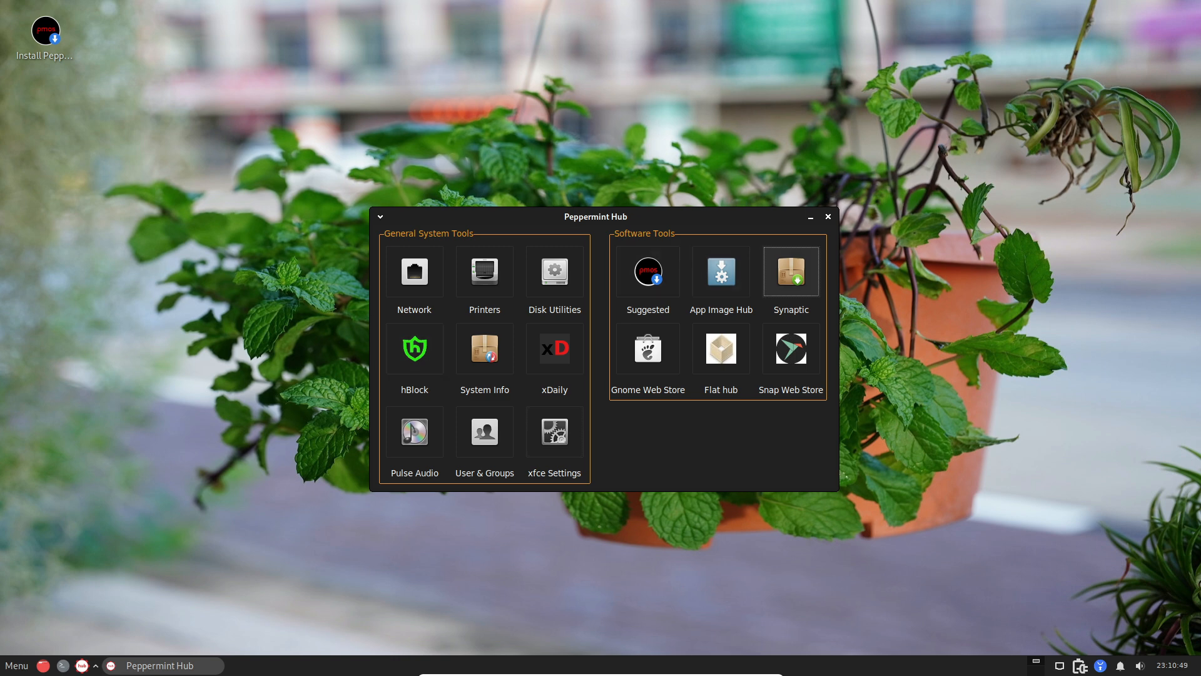
pyautogui.click(791, 271)
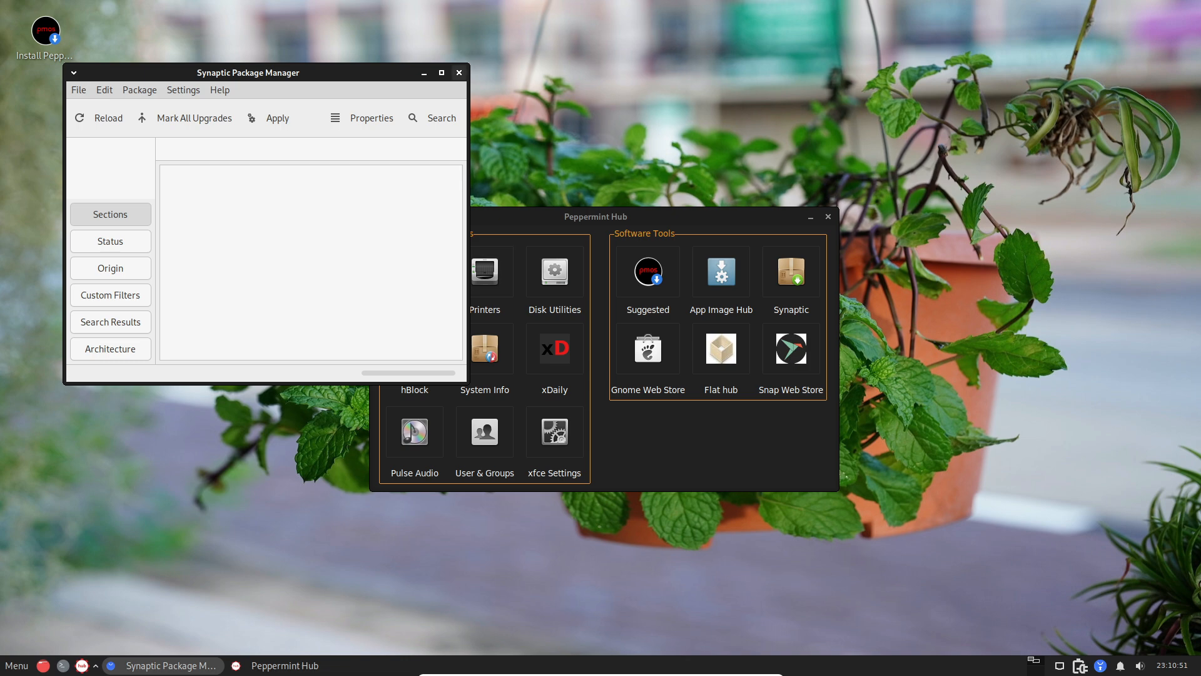